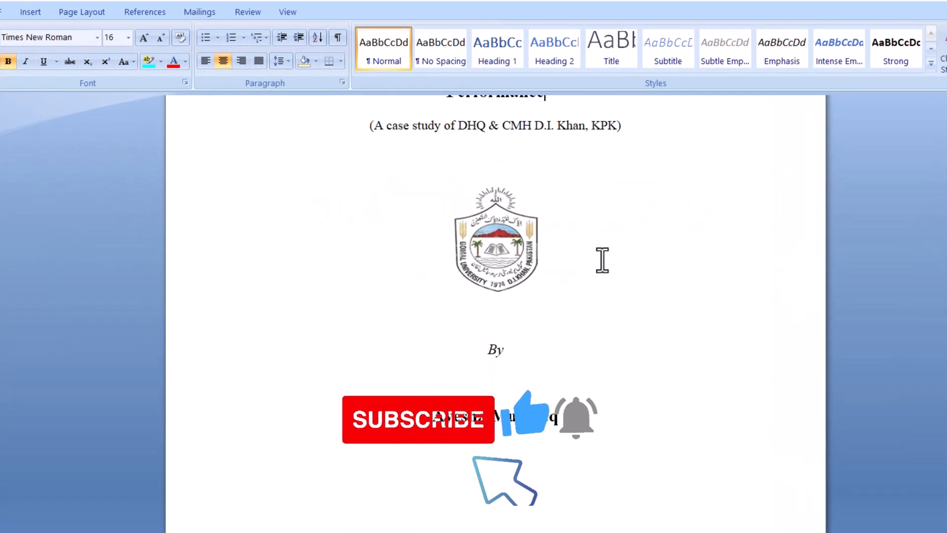
- Scroll down through the thesis to the Chapter No. 1 Introduction page
scroll(down, 3)
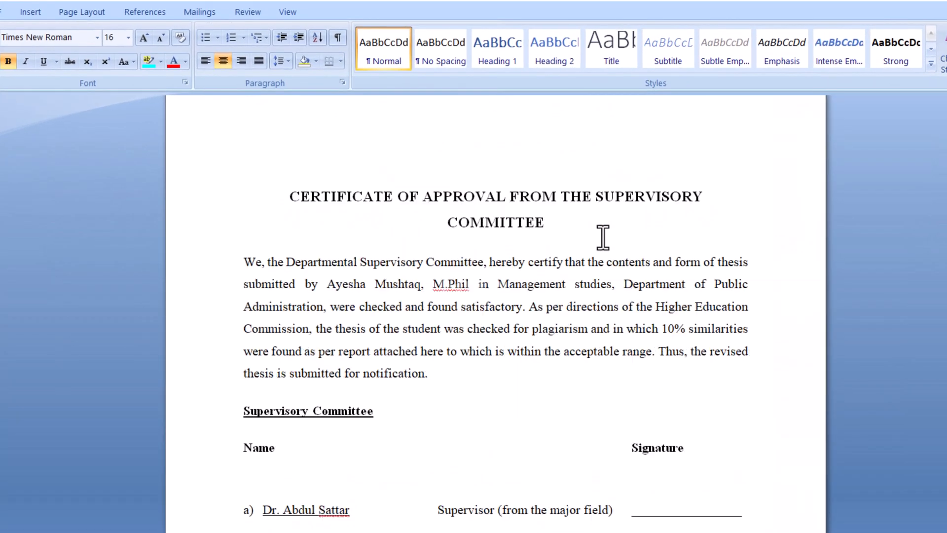
scroll(down, 3)
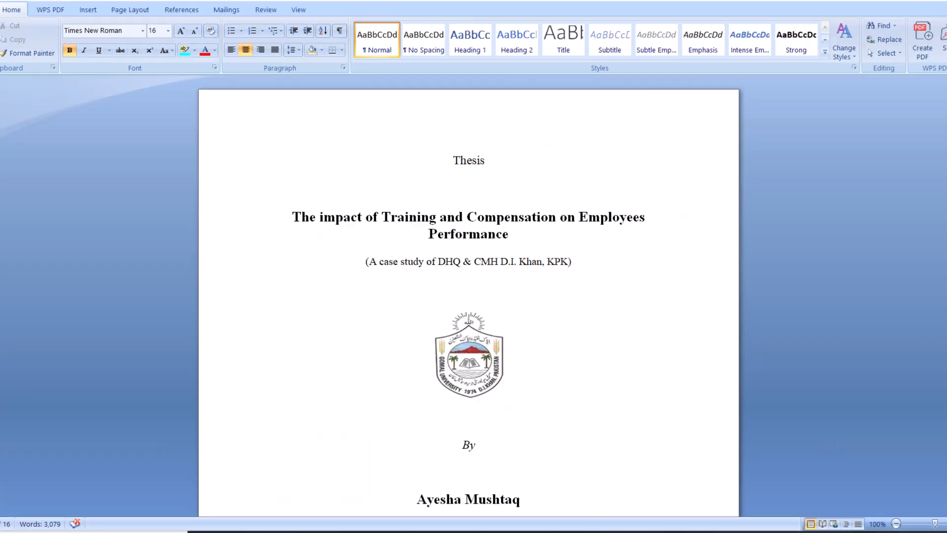
scroll(down, 3)
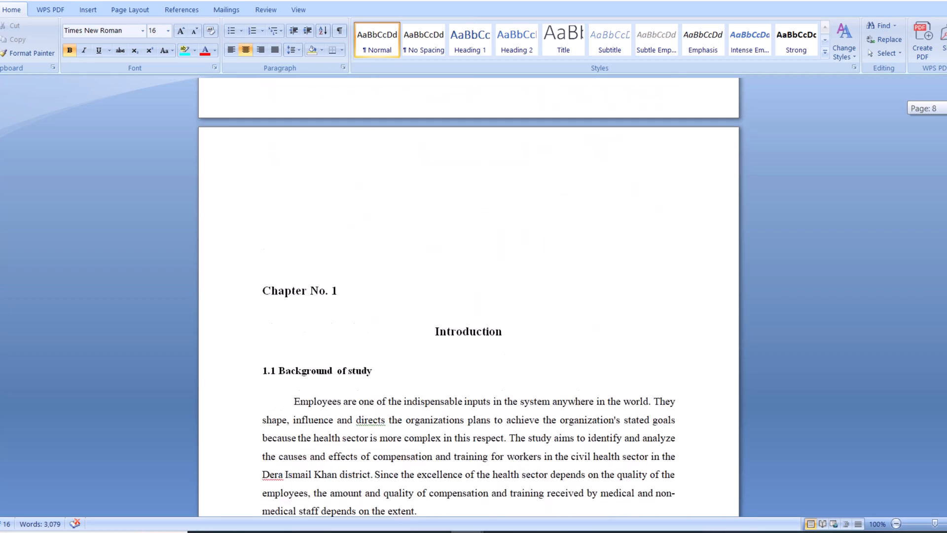
scroll(down, 3)
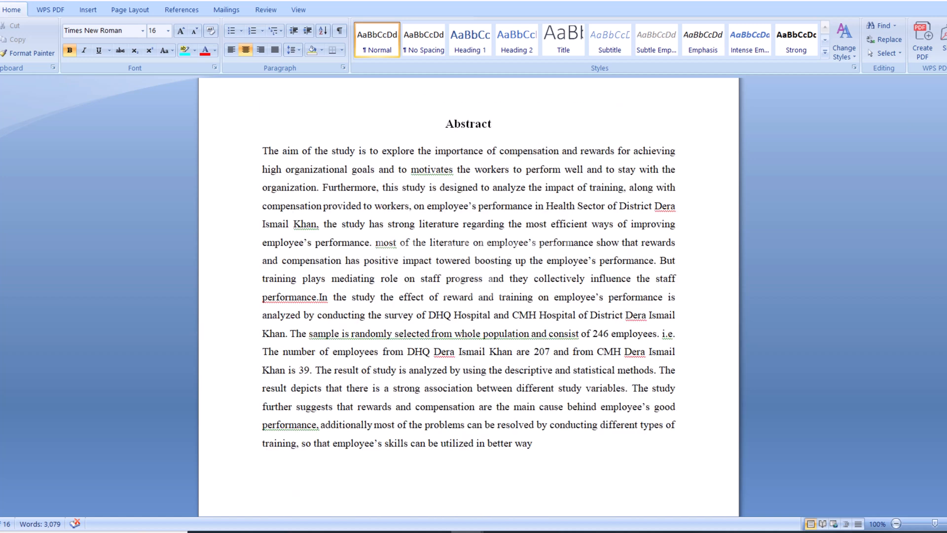
scroll(down, 3)
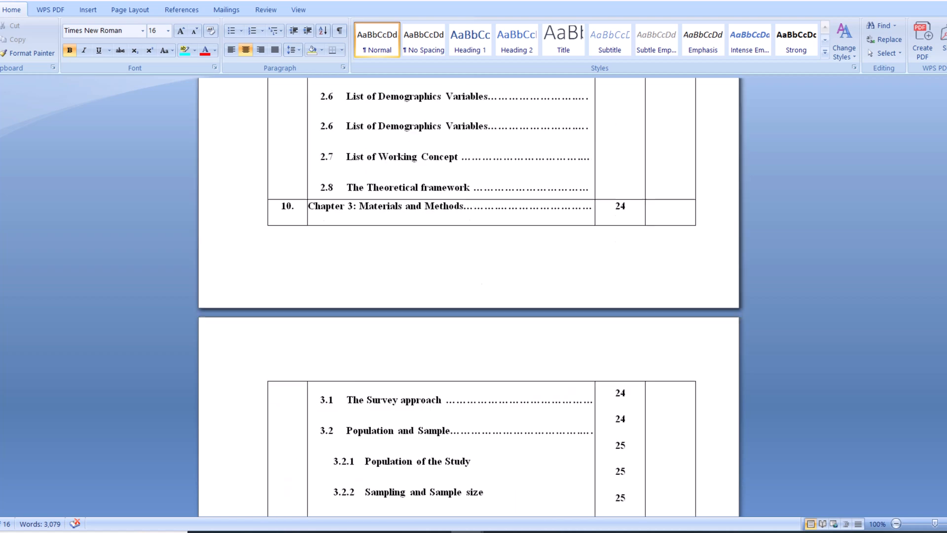
scroll(up, 3)
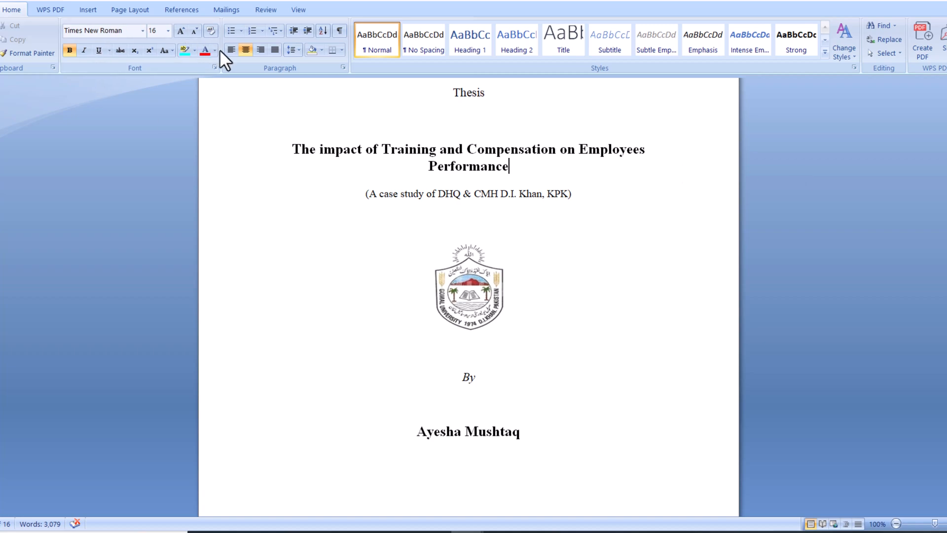
scroll(down, 3)
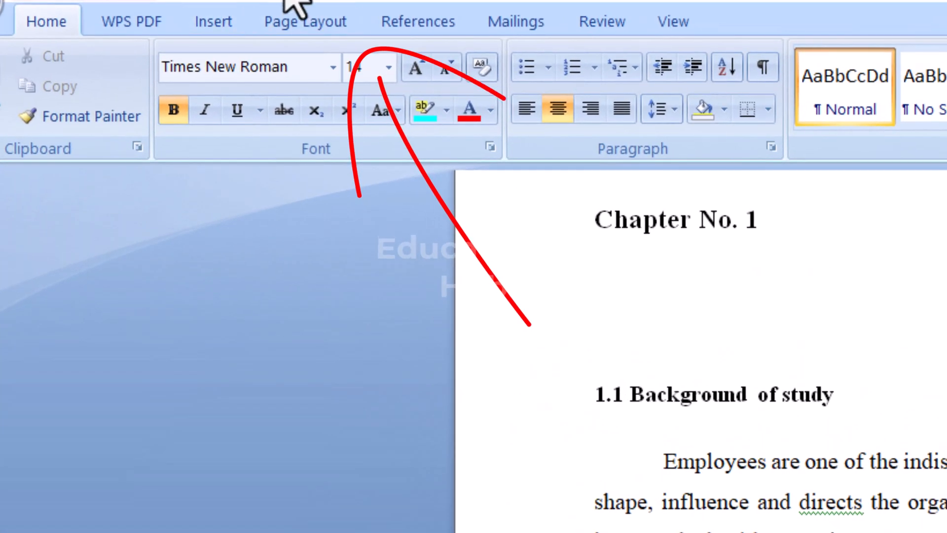
- Insert a Next Page section break before Chapter No. 1 from the Page Layout Breaks list
click(304, 22)
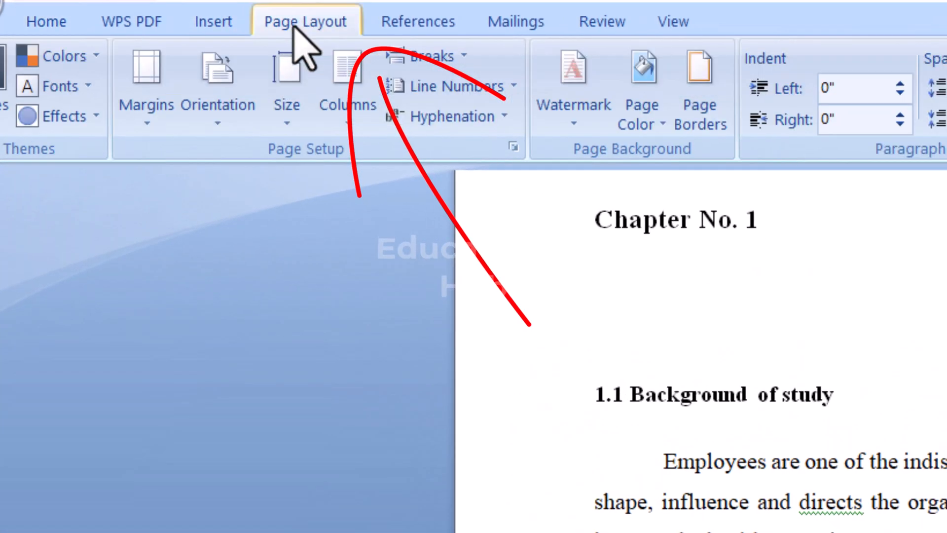
mouse_move(428, 56)
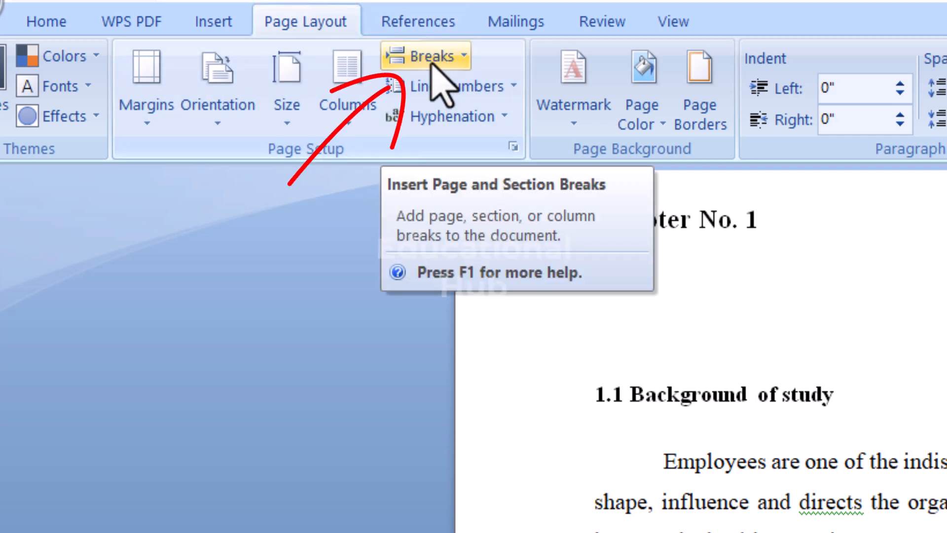
click(425, 54)
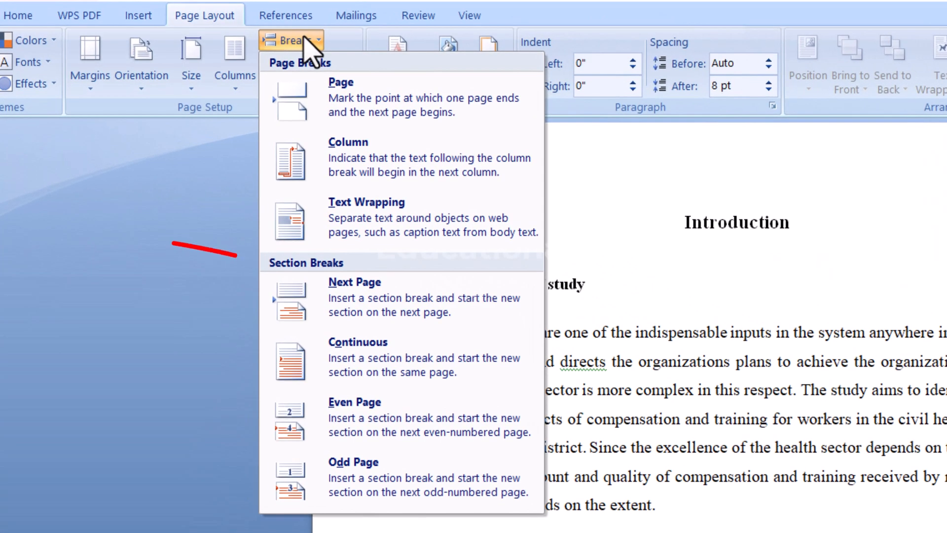
mouse_move(420, 326)
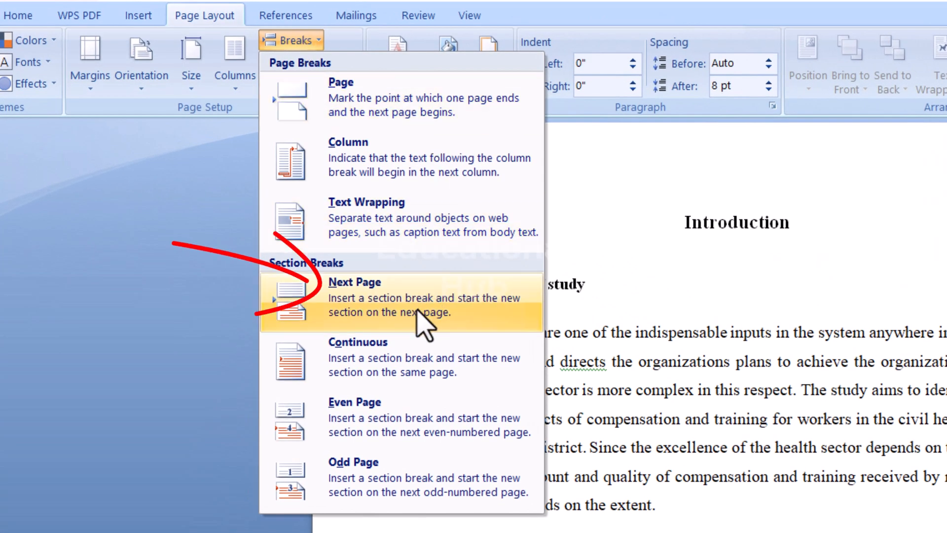
mouse_move(409, 305)
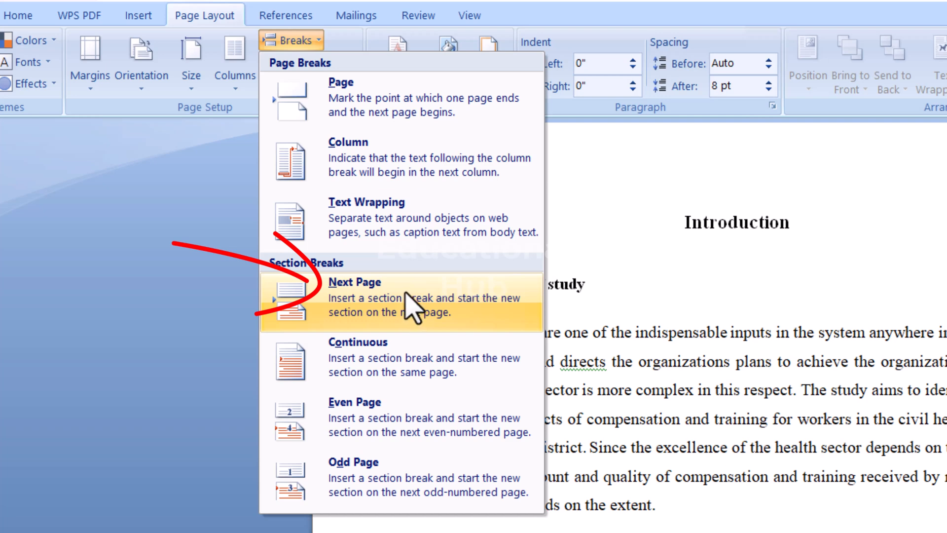
click(374, 296)
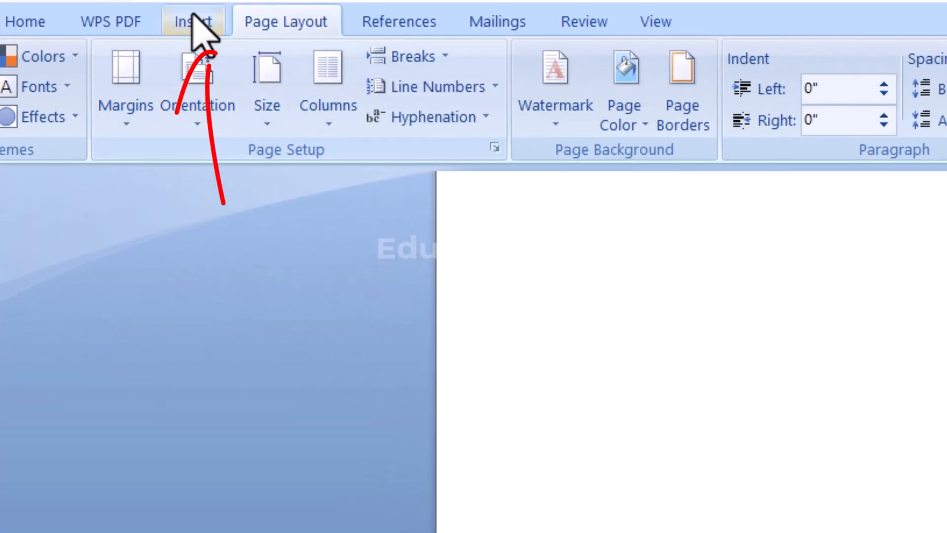
- Add page numbers at the bottom of the pages, opening the footer for editing
click(190, 20)
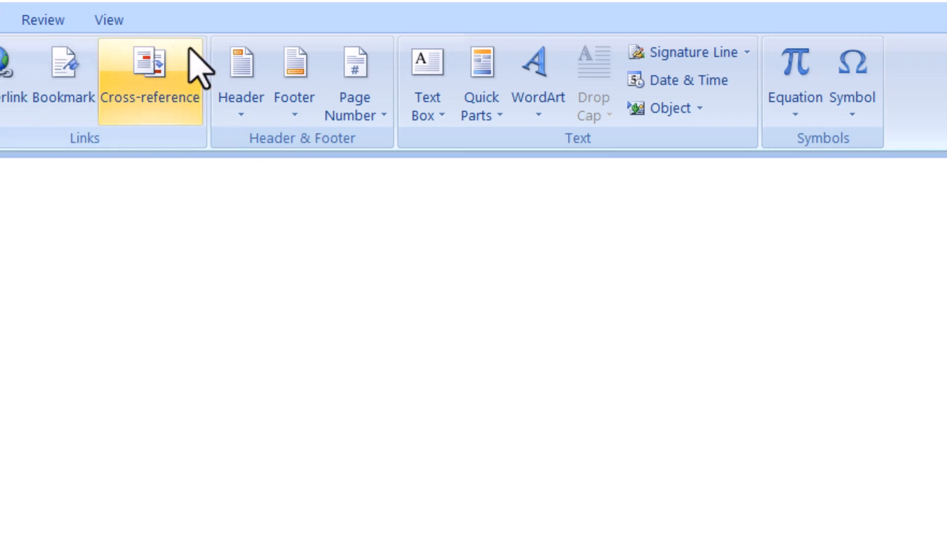
click(353, 82)
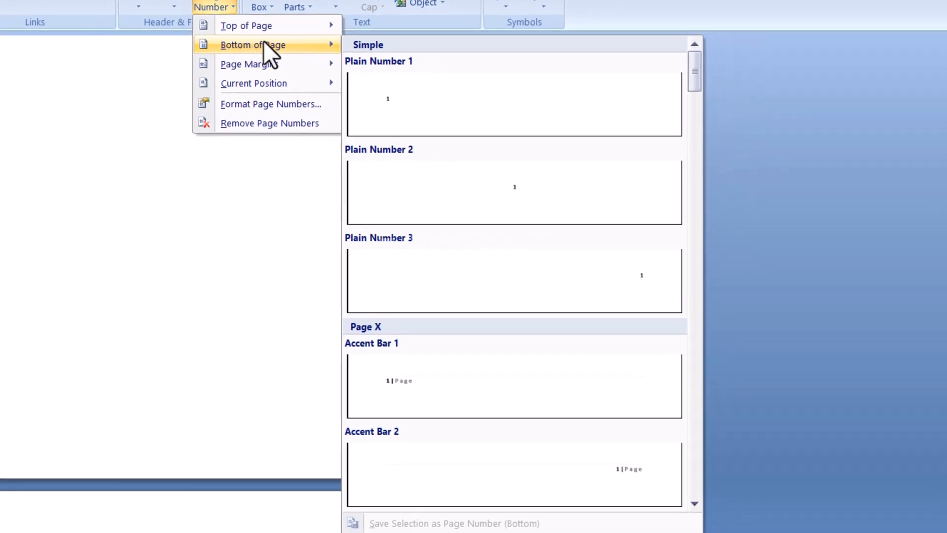
mouse_move(389, 398)
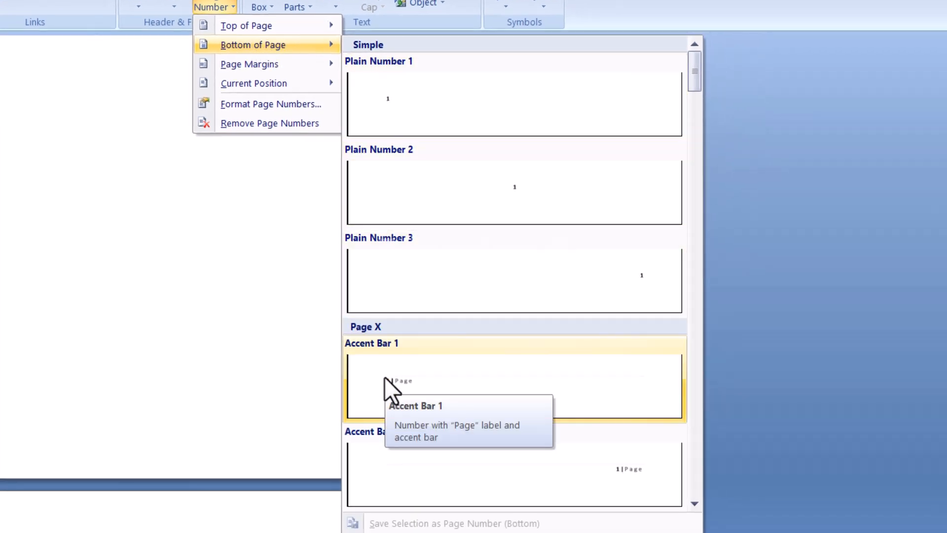
click(513, 386)
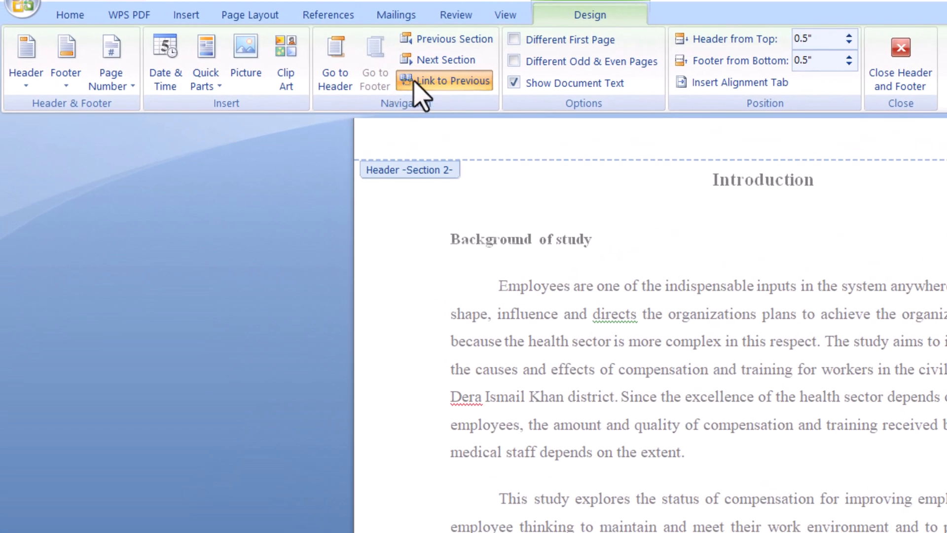
mouse_move(420, 89)
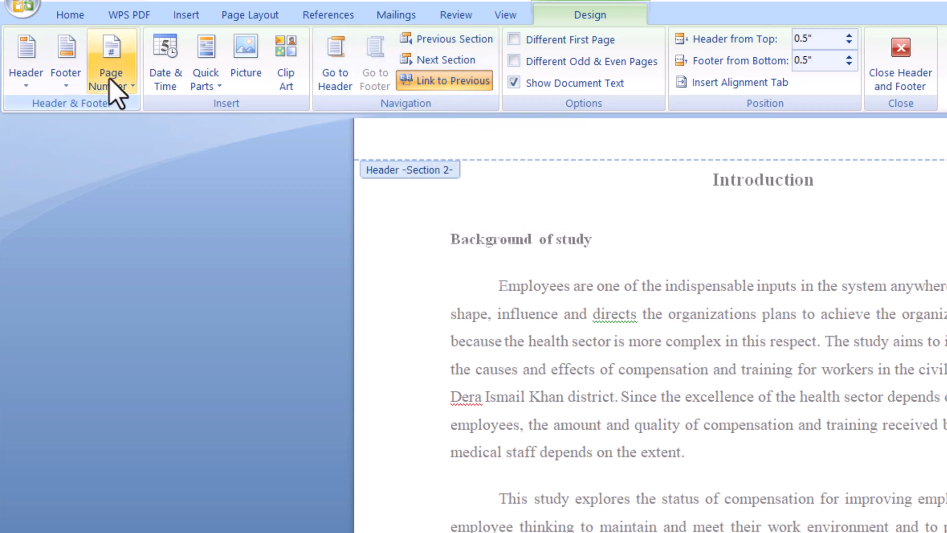
- Set the Introduction section's page numbering to start at 1 via Format Page Numbers
click(112, 54)
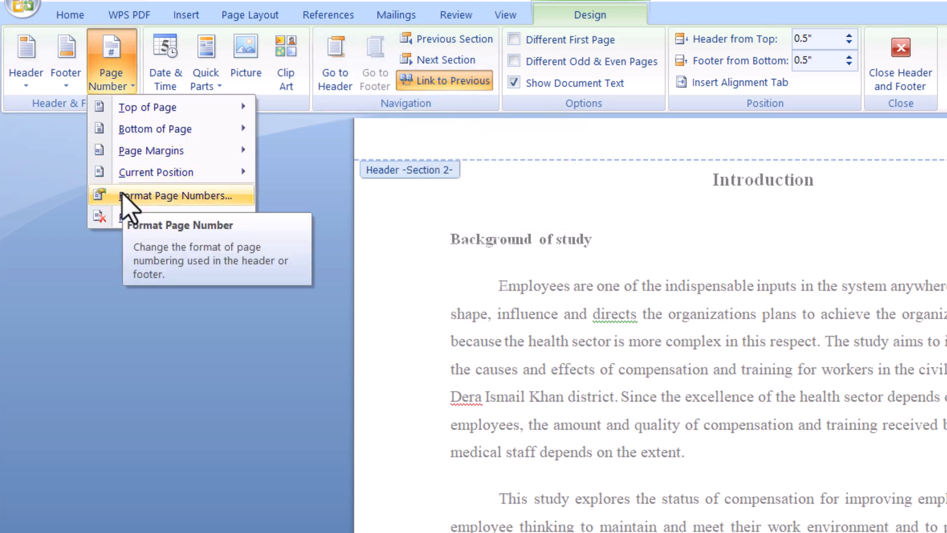
click(175, 195)
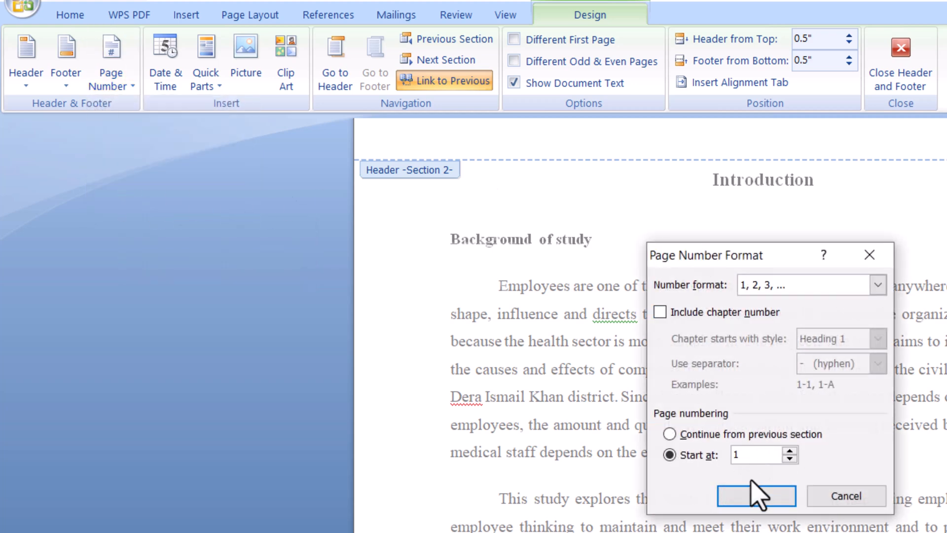
click(755, 496)
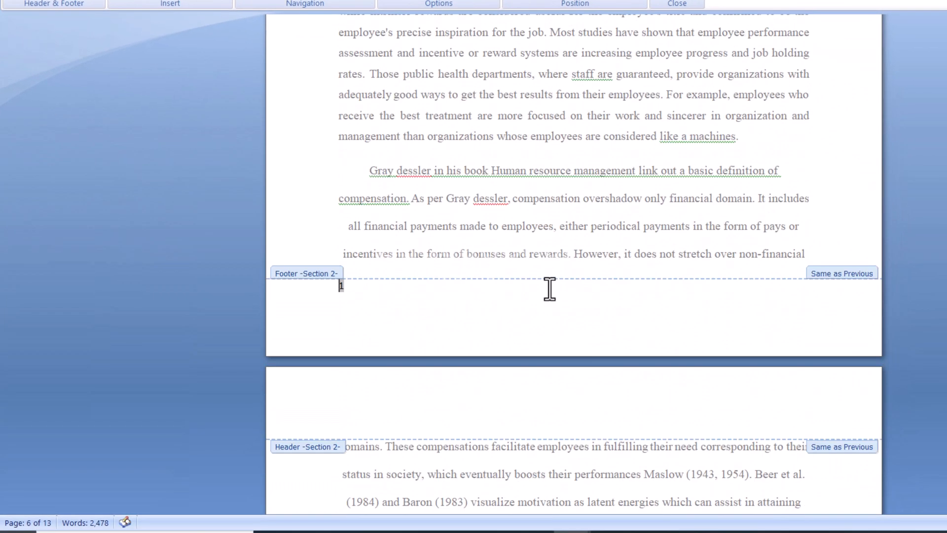
- Scroll through the section 2 and 3 footers to check their page numbers
scroll(down, 3)
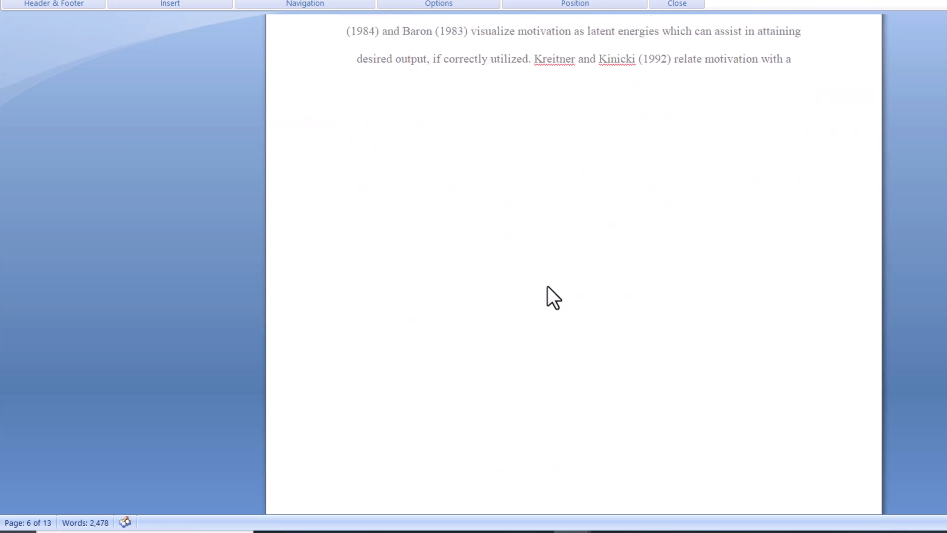
scroll(down, 3)
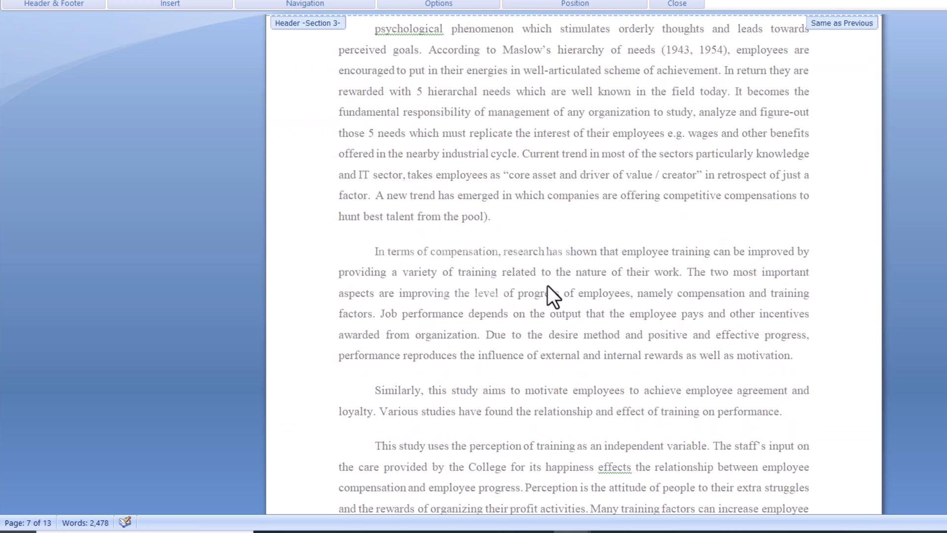
scroll(down, 3)
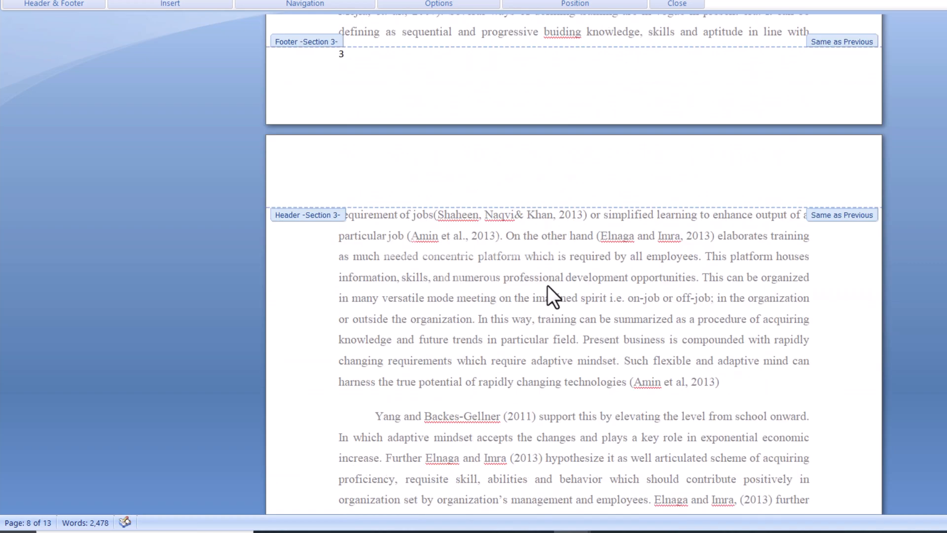
scroll(down, 3)
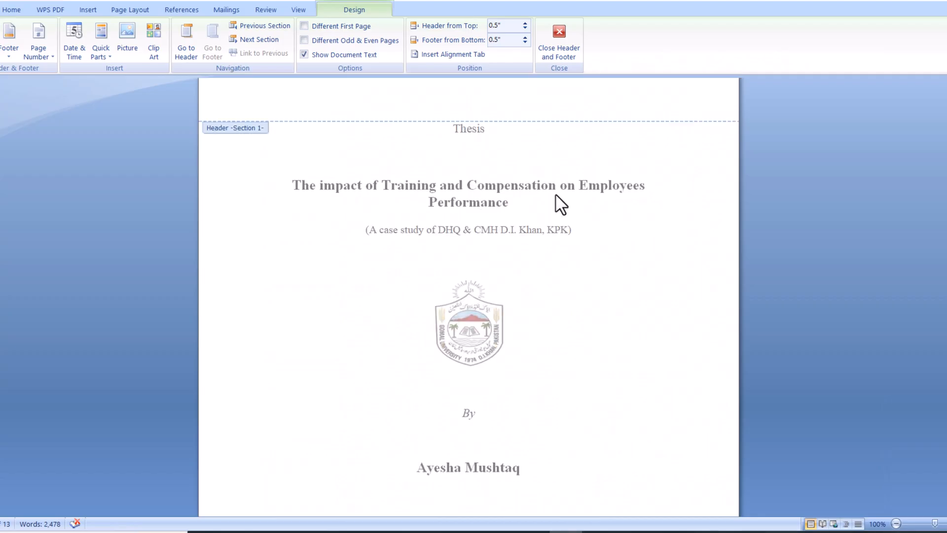
- Scroll through the section 1 front-matter pages confirming their footers have no numbers
scroll(down, 3)
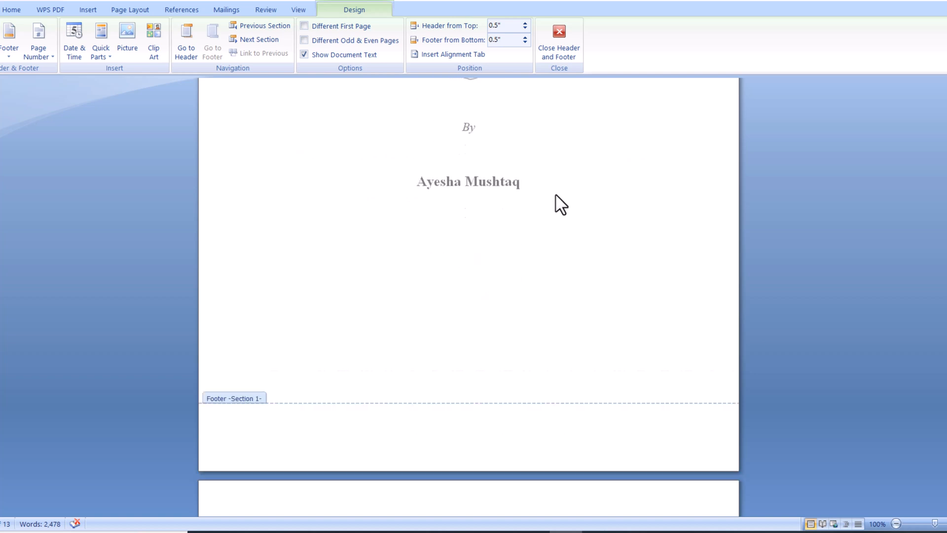
scroll(down, 3)
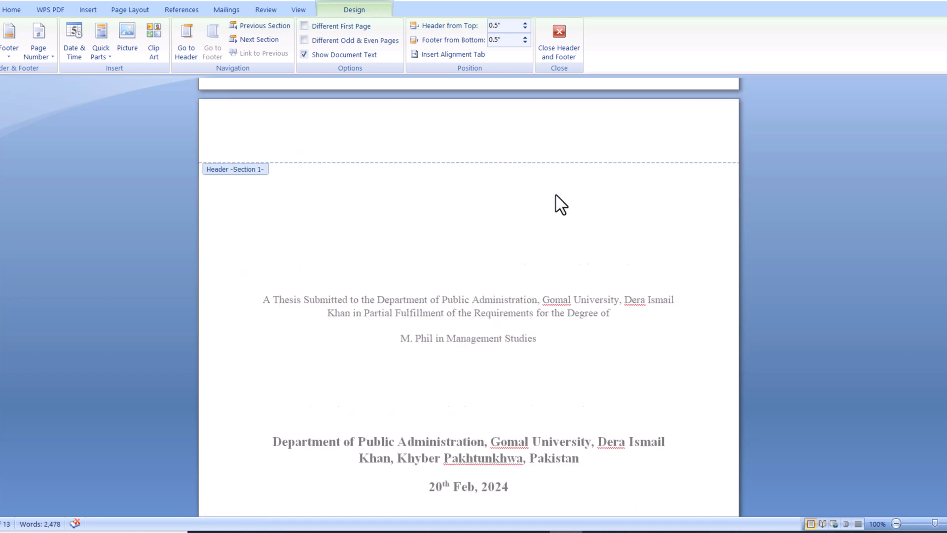
scroll(down, 3)
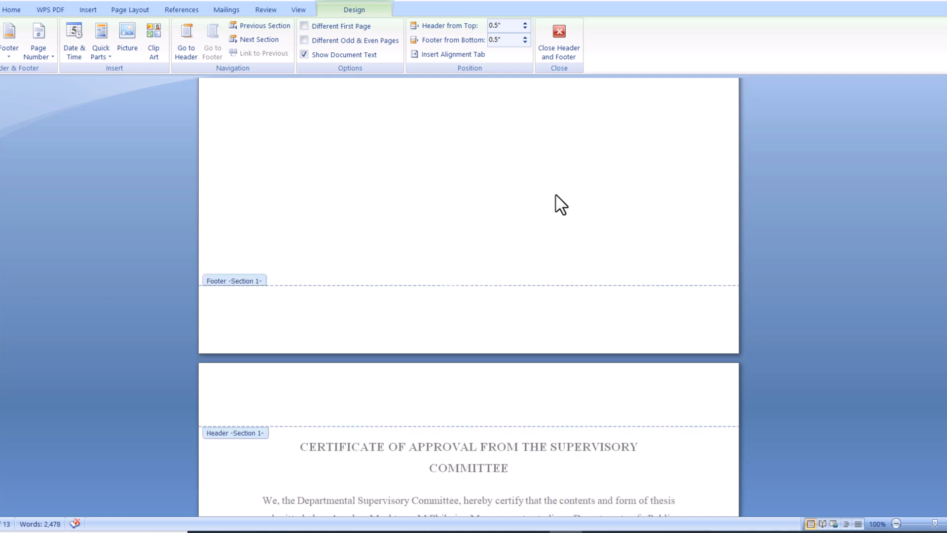